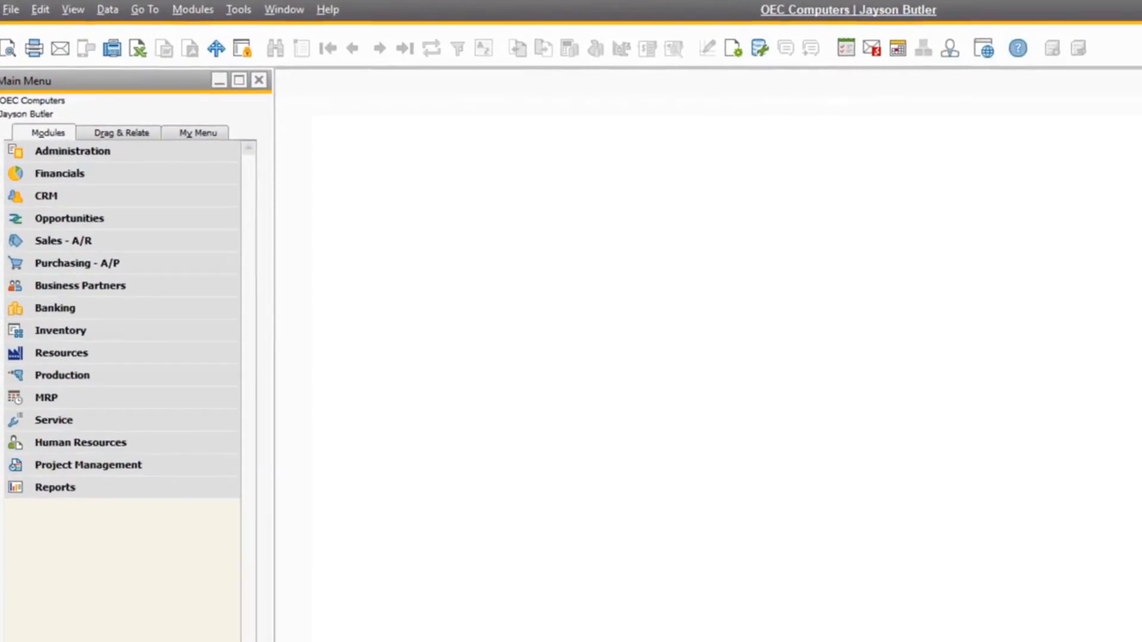
Reach the Authorizations window via Administration > System Initialization.
left_click(73, 151)
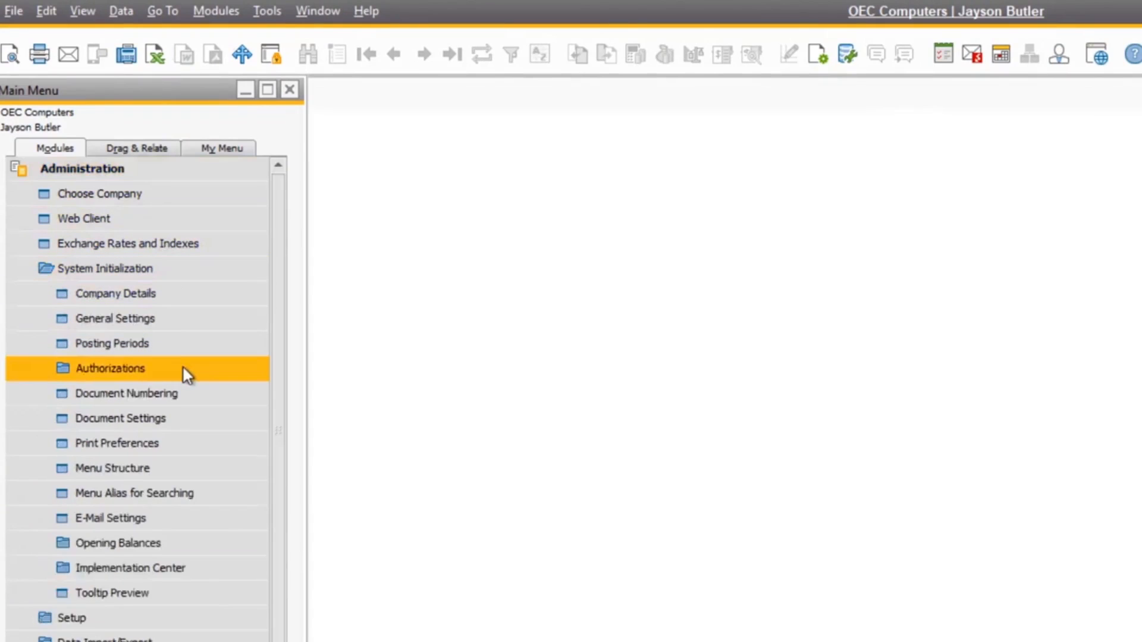
double_click(109, 367)
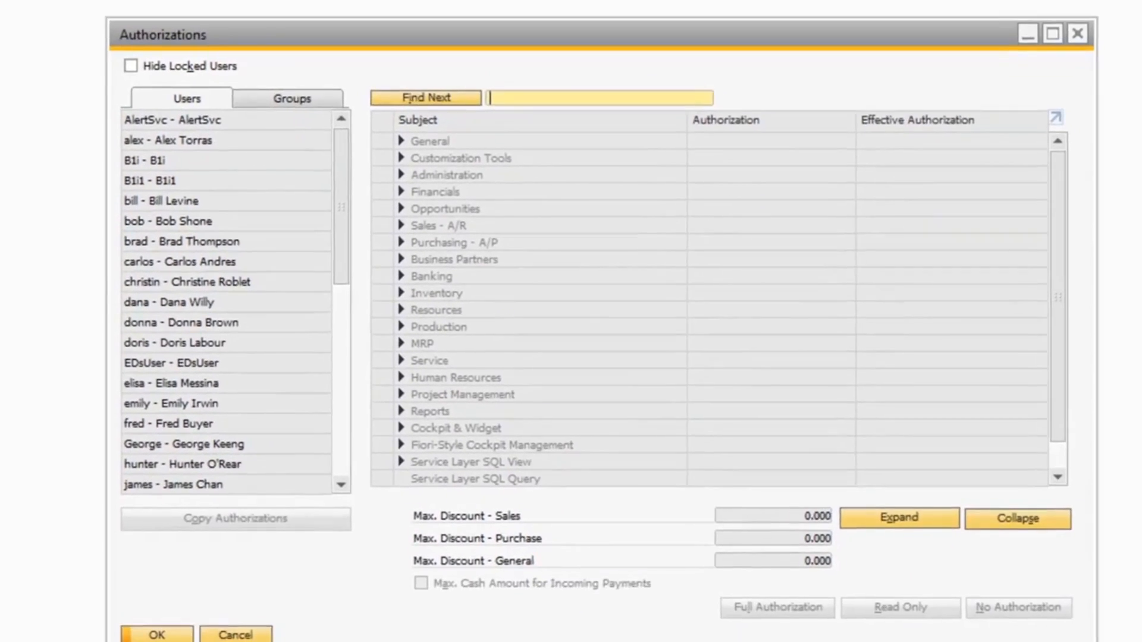
Show Bill Levine's Business Partners and Inventory > Item Master Data tab authorizations, then display item J.B. Officeprint 1420.
left_click(168, 200)
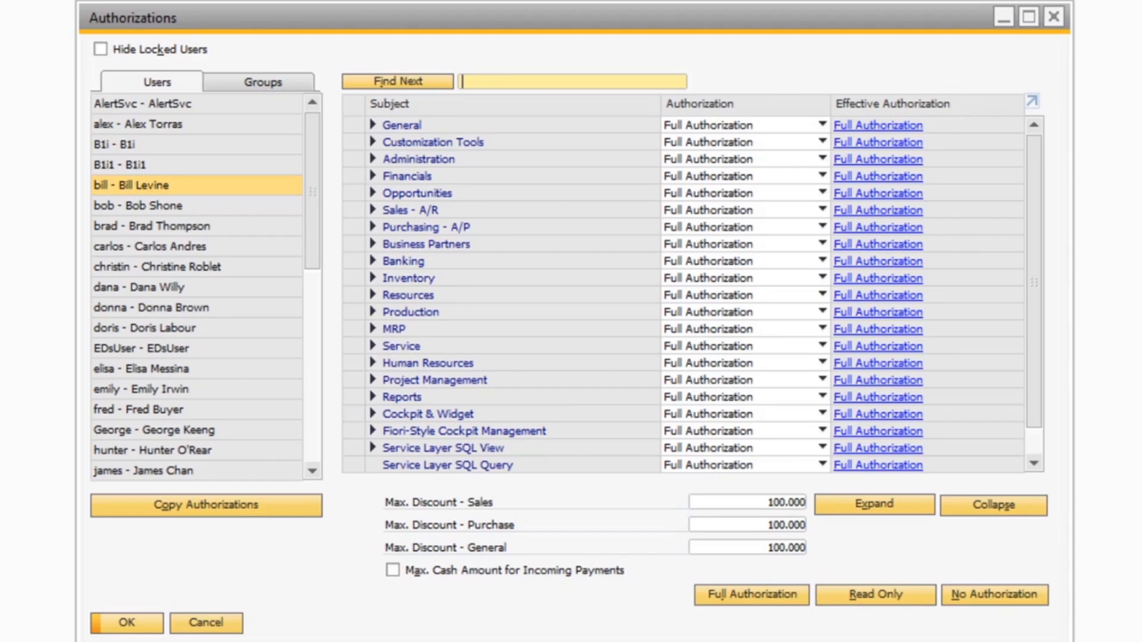
left_click(372, 244)
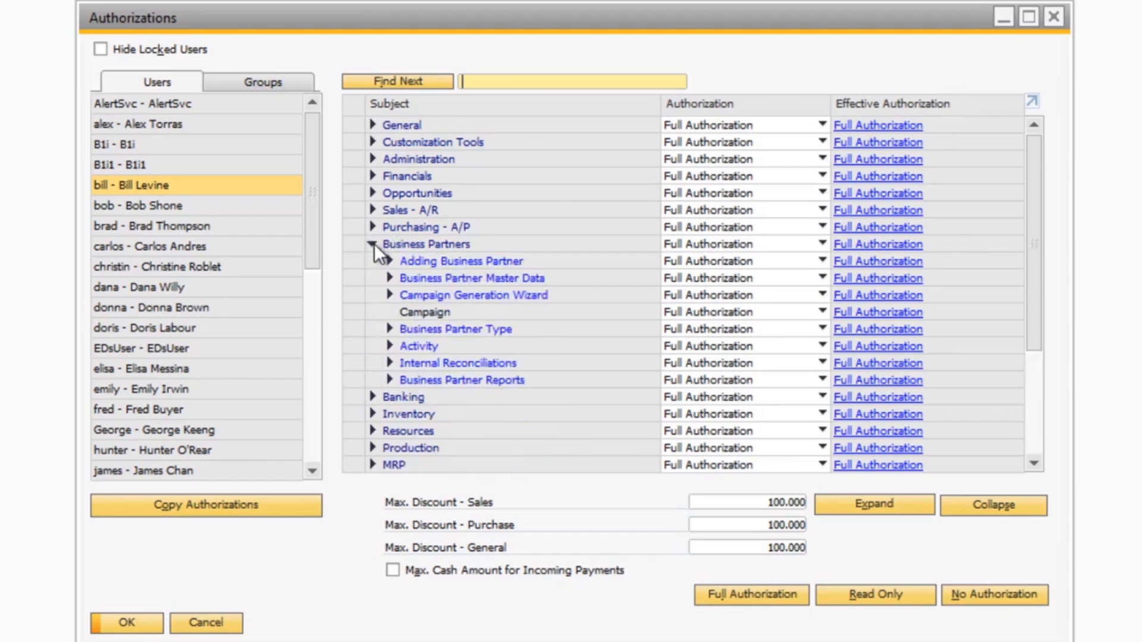
left_click(389, 277)
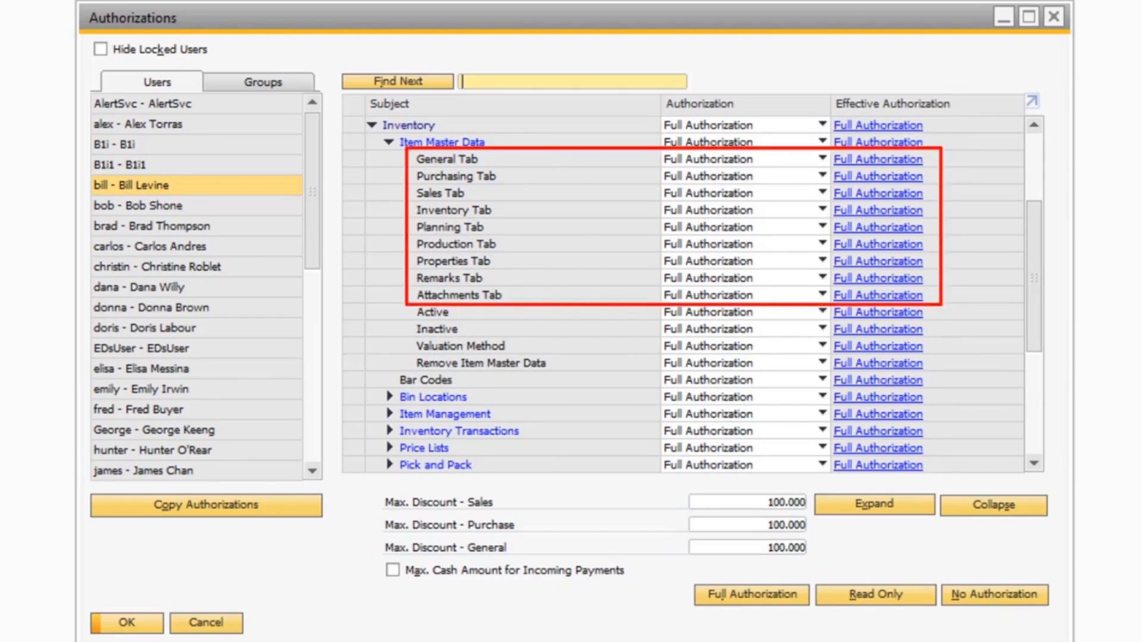
left_click(823, 158)
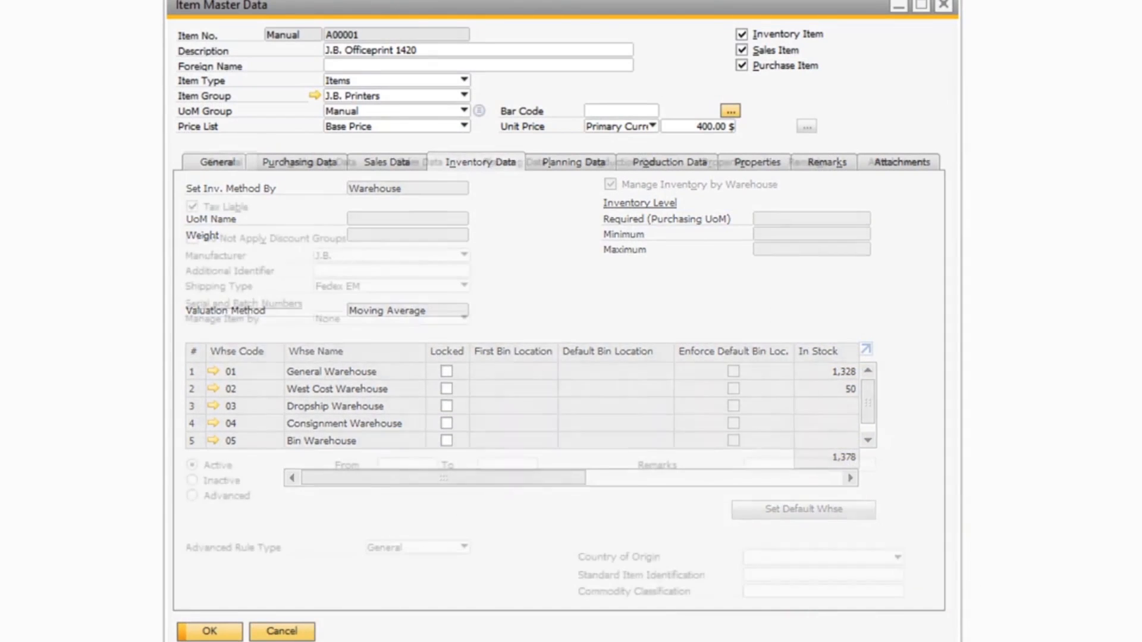
Return to Bill Levine's General authorizations, where Copy Table is No Authorization.
left_click(222, 161)
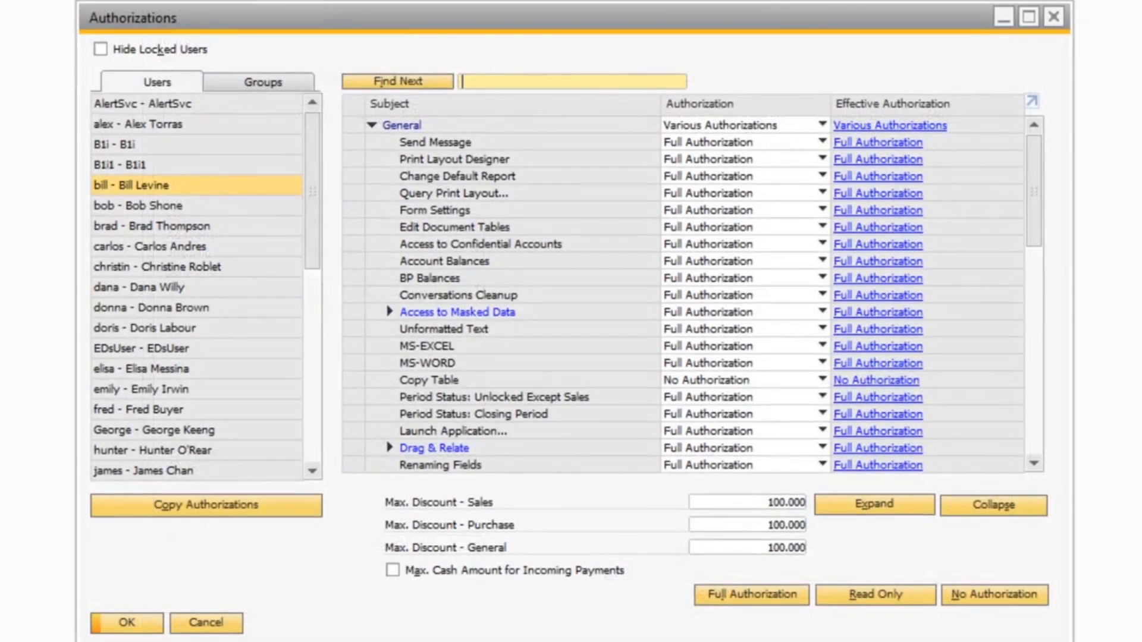
Display the Maxi-Teq sales opportunity from the Opportunities module.
left_click(428, 379)
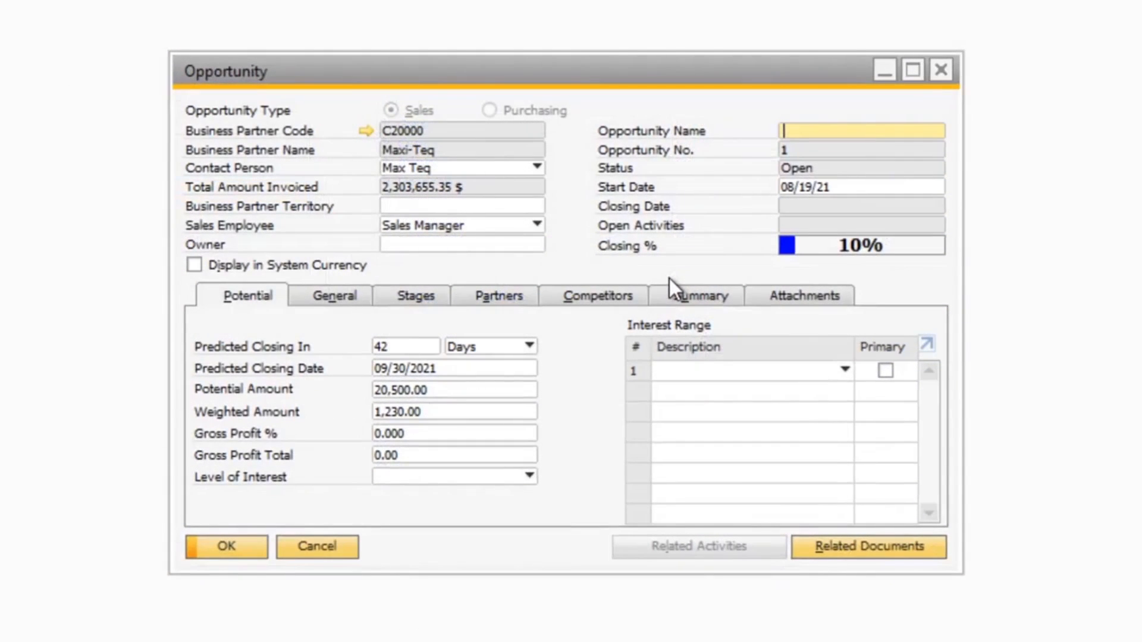
Attempt to remove the opportunity, get refused, then view Banking payment-drafts authorization set to No Authorization.
right_click(693, 295)
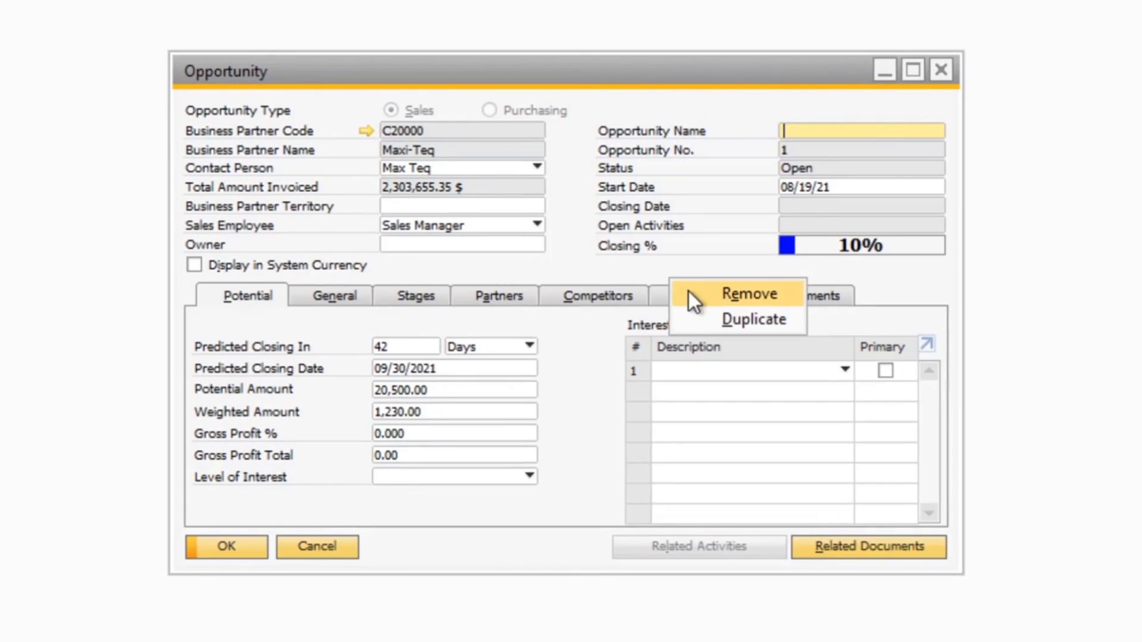
left_click(738, 293)
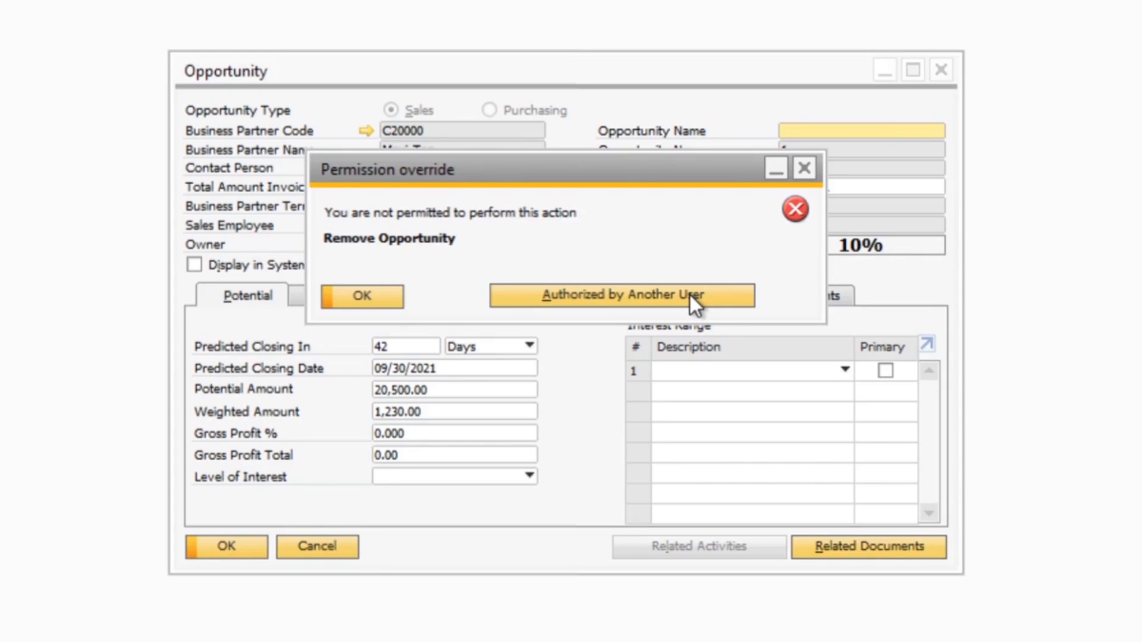
left_click(620, 294)
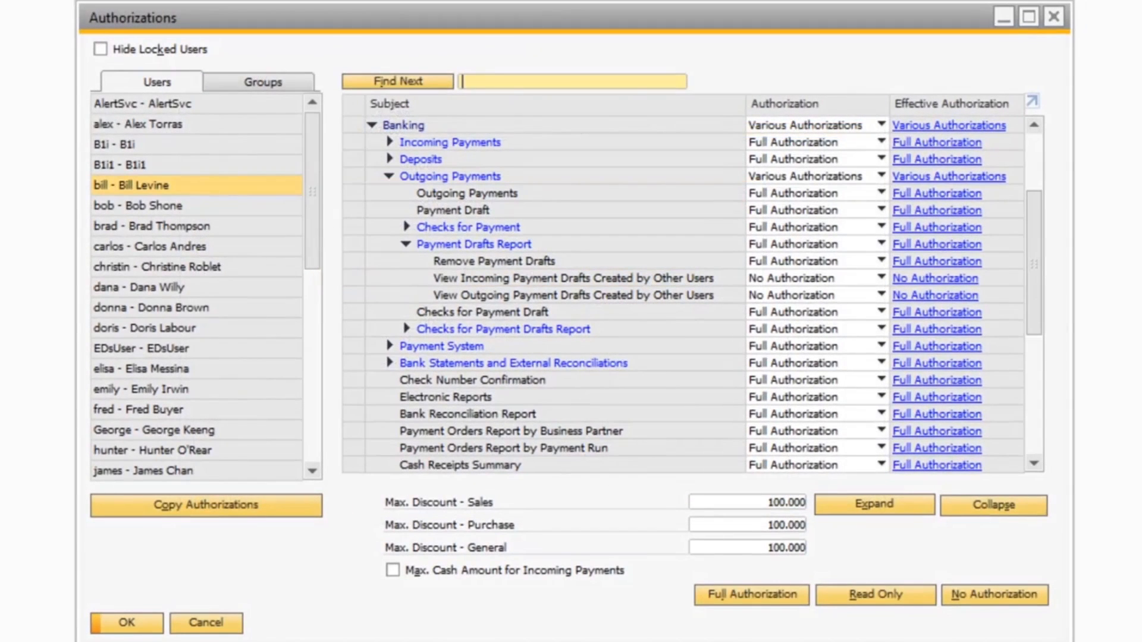